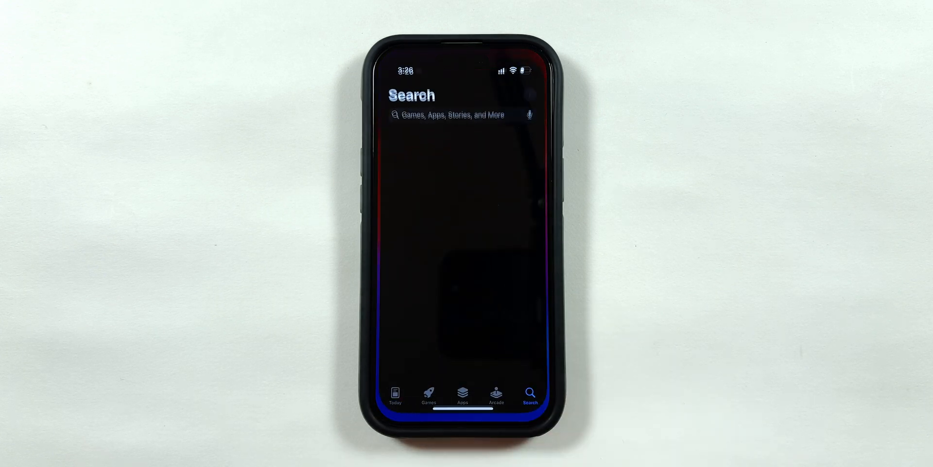
# Leave the App Store search and return to the Home Screen
pyautogui.write('s')
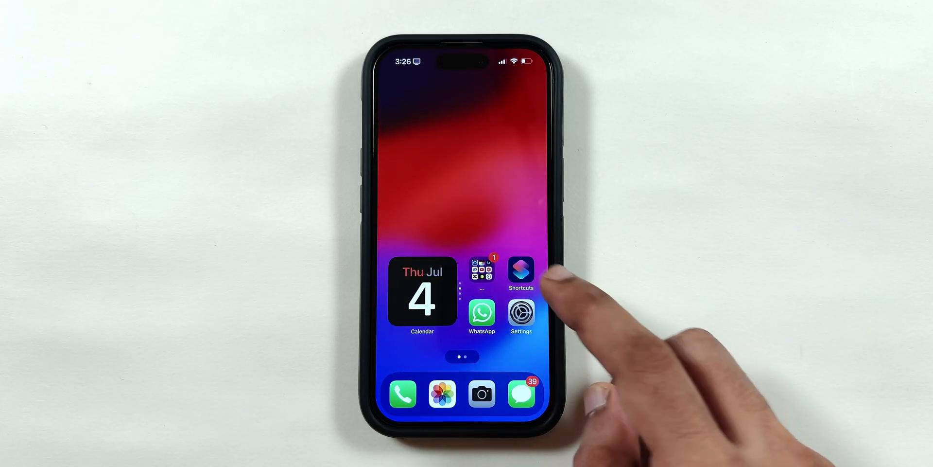
# Create a new App-trigger automation in Shortcuts, set to Is Opened and Run After Confirmation
pyautogui.click(521, 271)
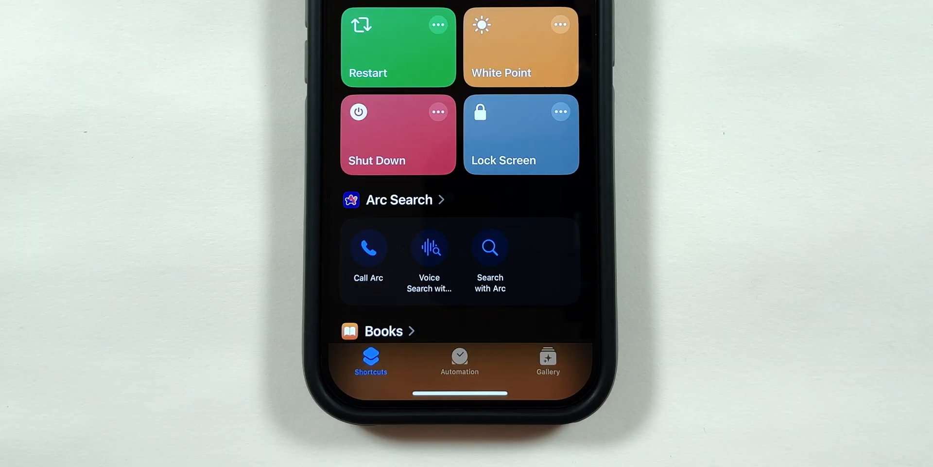
pyautogui.click(458, 361)
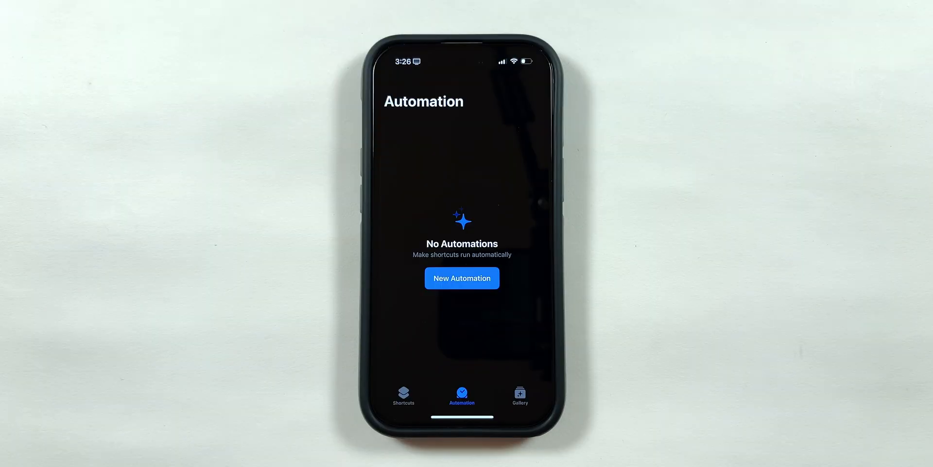
pyautogui.click(461, 279)
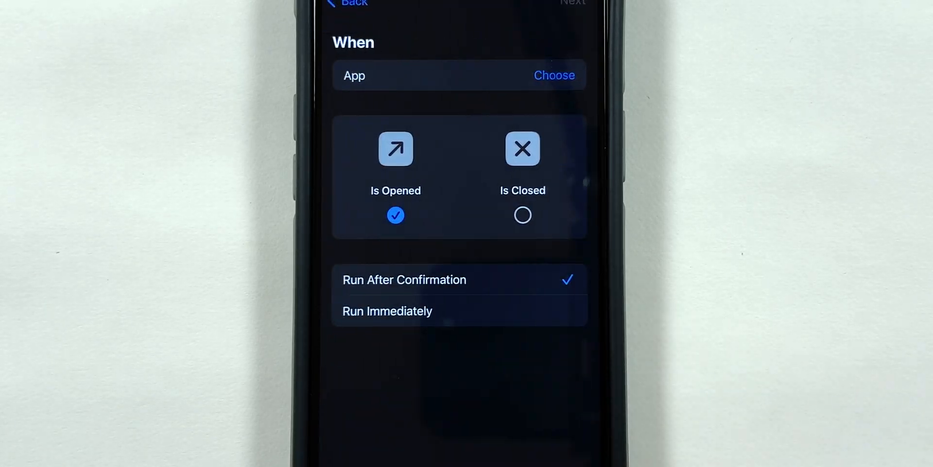
# Choose five apps, including App Store, Bumble and Photos, as the automation's Is Opened trigger
pyautogui.click(554, 74)
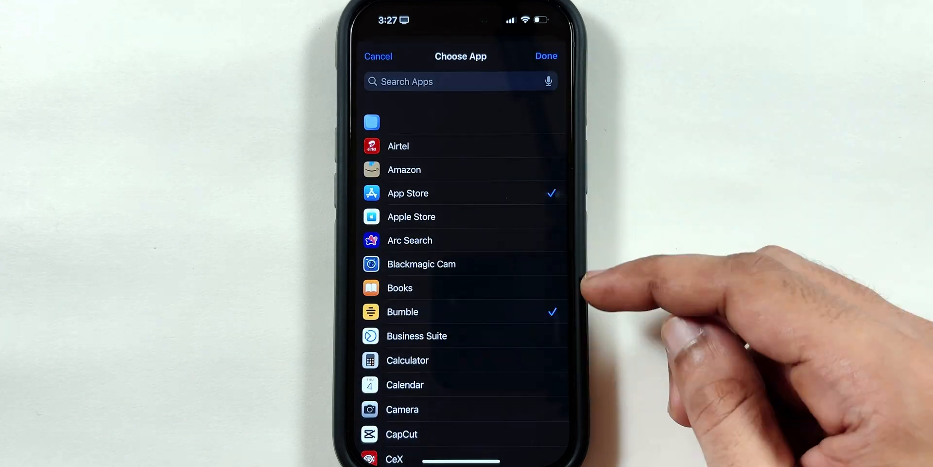
pyautogui.scroll(-3)
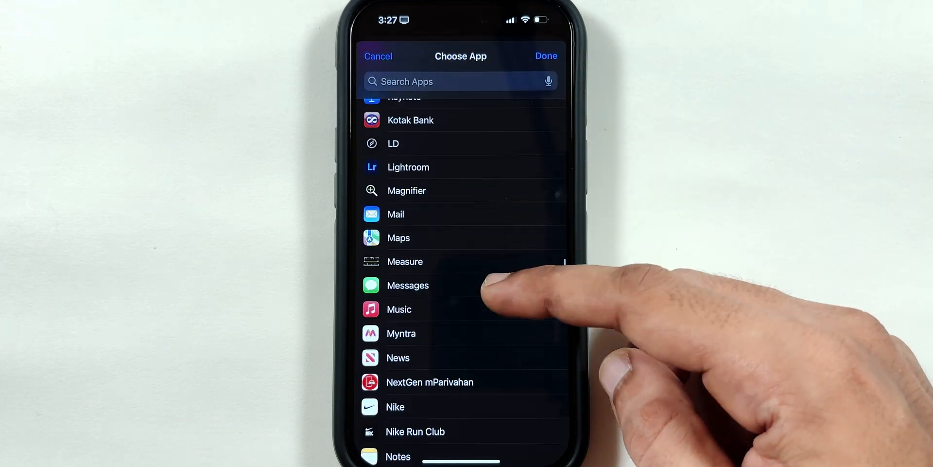
pyautogui.scroll(-3)
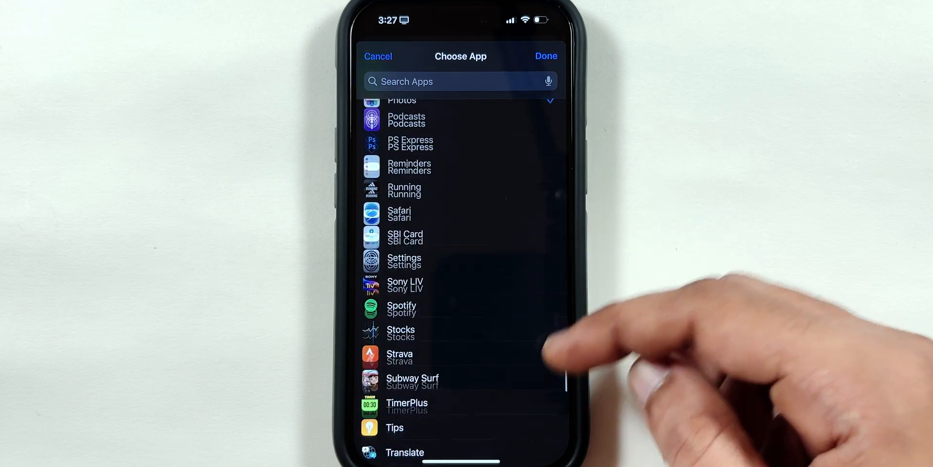
pyautogui.click(545, 56)
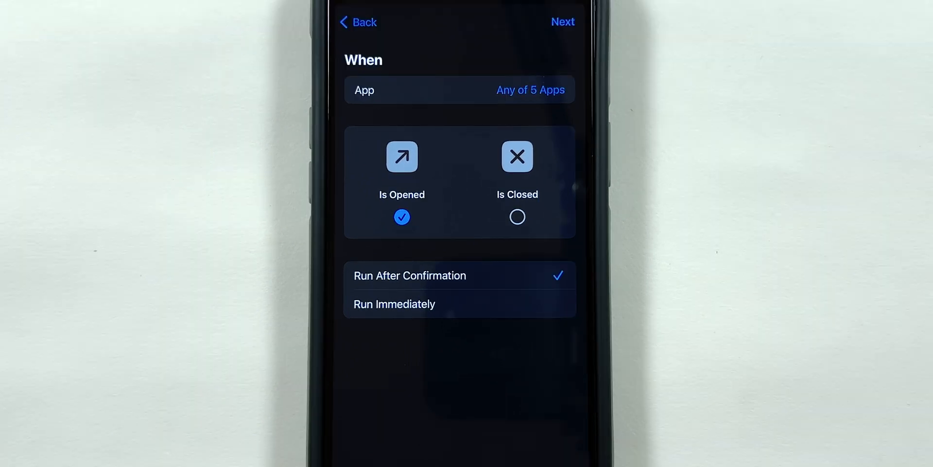
# Set the automation's action to run the Lock Screen shortcut
pyautogui.click(394, 304)
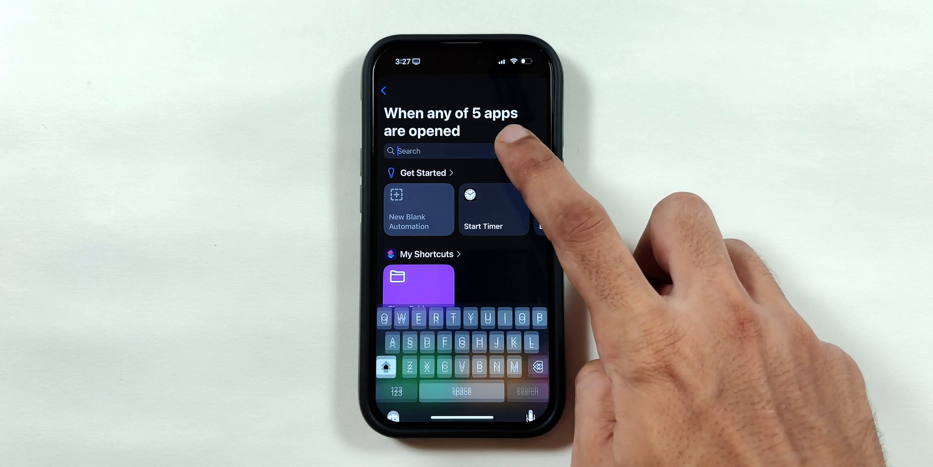
pyautogui.write('Lock')
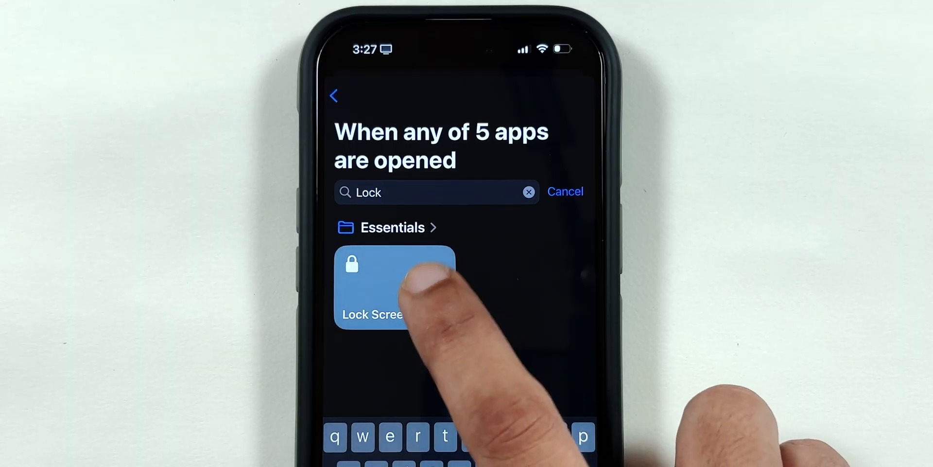
pyautogui.click(395, 285)
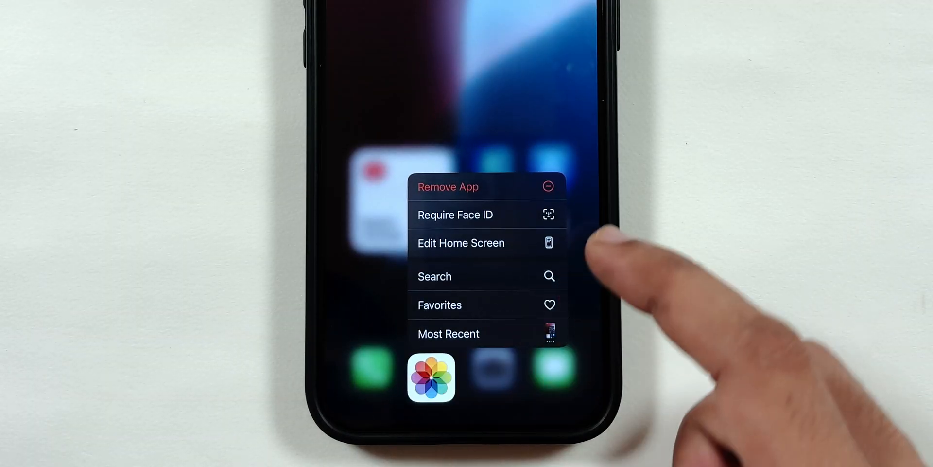
# Require Face ID for Photos and dismiss the Photos Access notice
pyautogui.click(455, 215)
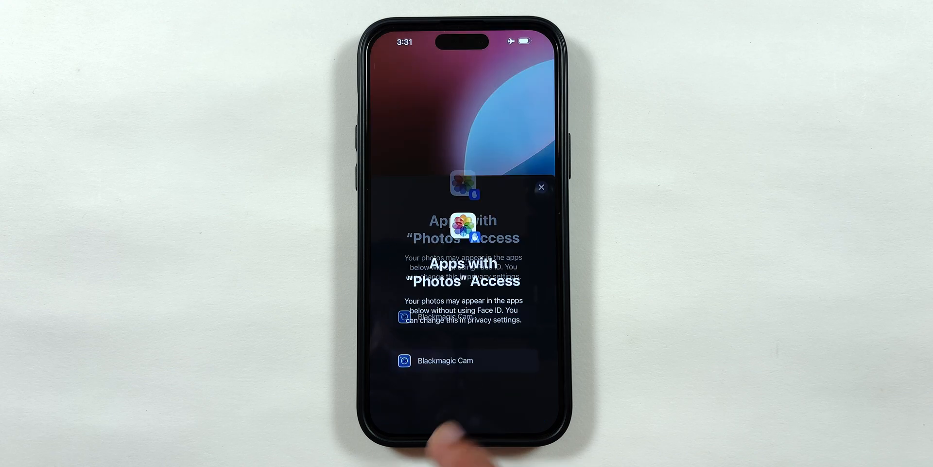
pyautogui.click(542, 187)
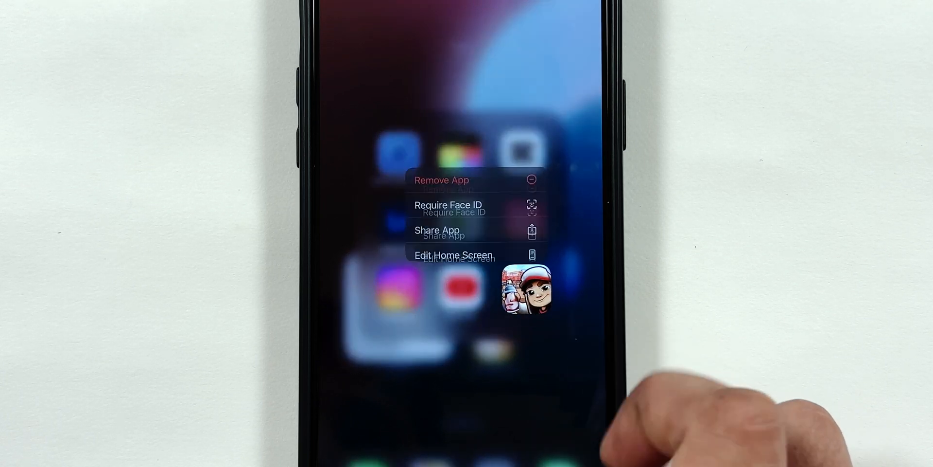
# Hide Subway Surf and require Face ID to open it
pyautogui.click(447, 205)
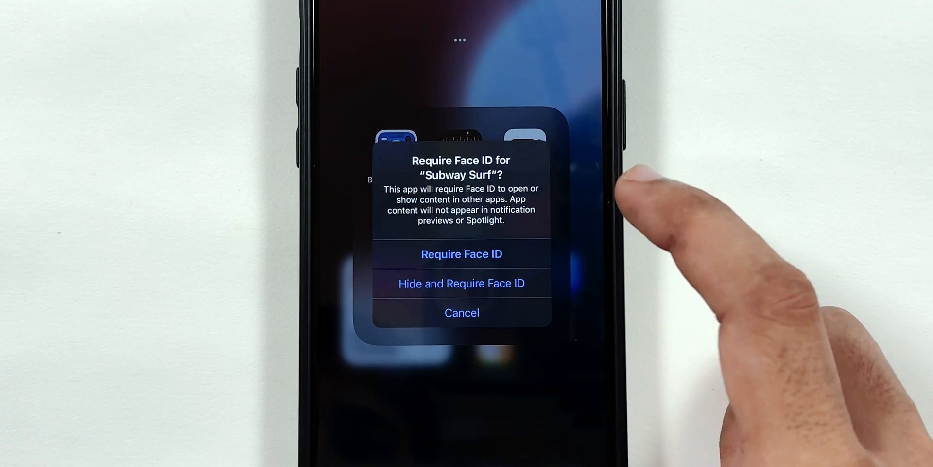
pyautogui.click(461, 312)
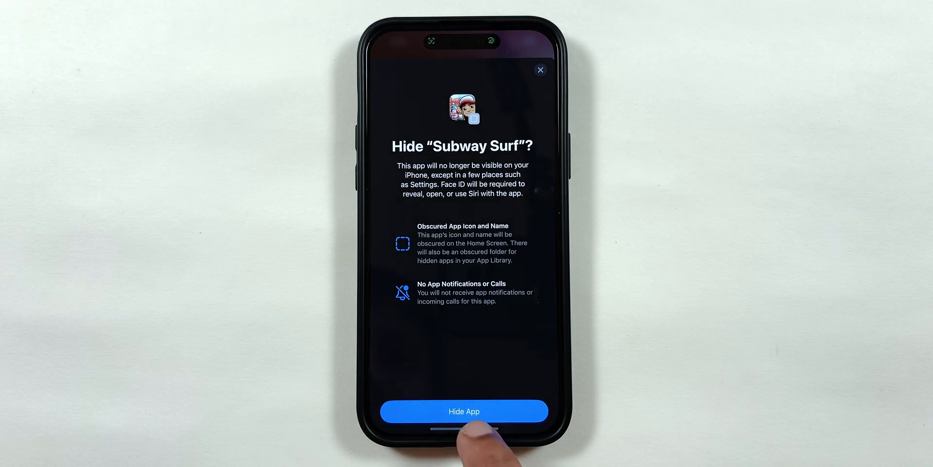
pyautogui.click(464, 410)
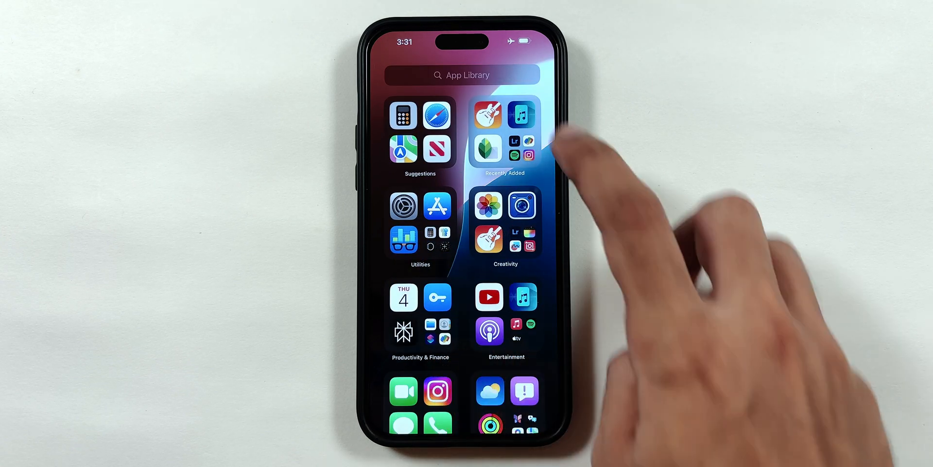
# Search the App Library for 'Subwa' to confirm Subway Surf no longer appears
pyautogui.write('Subwa')
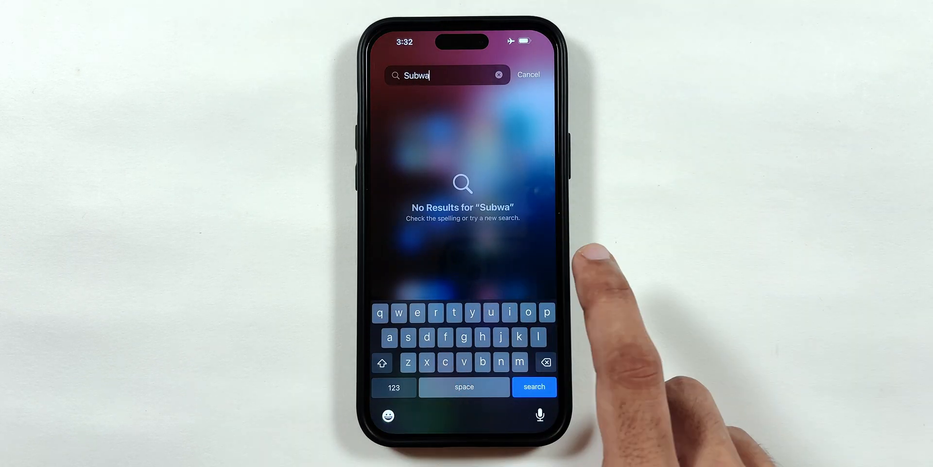
pyautogui.click(527, 75)
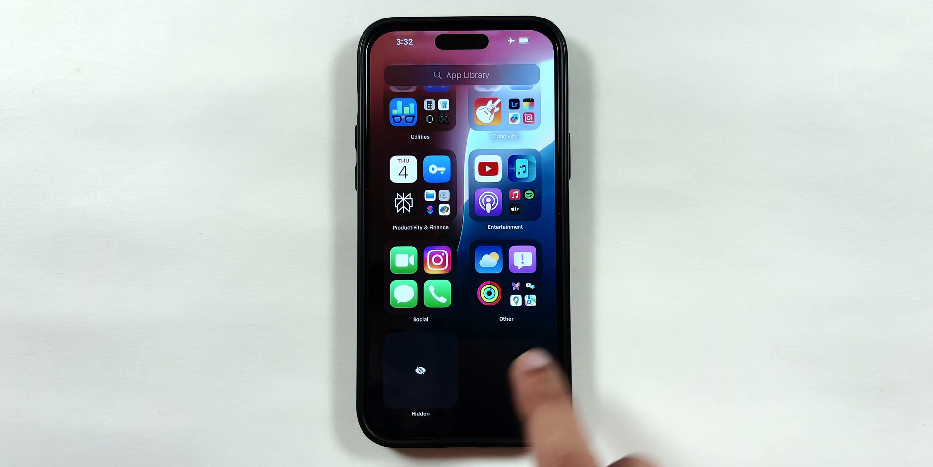